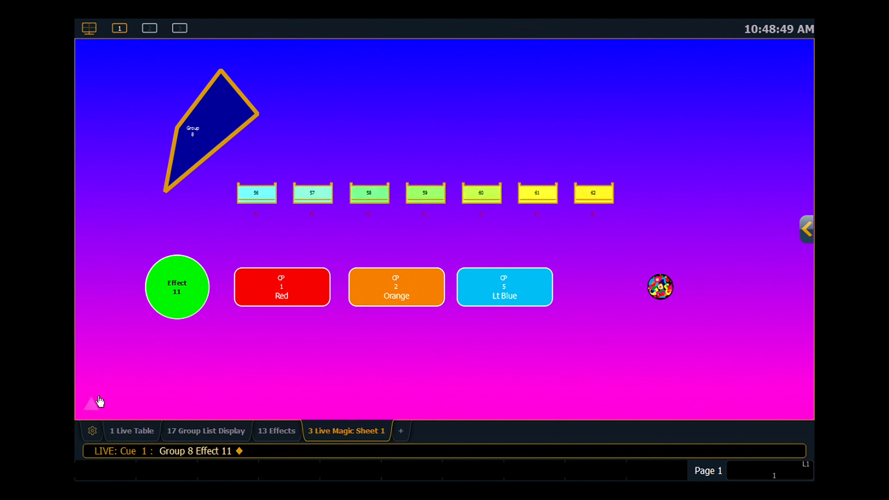
Open the bottom-left navigation menu to add a Magic Sheet 1 view.
click(93, 402)
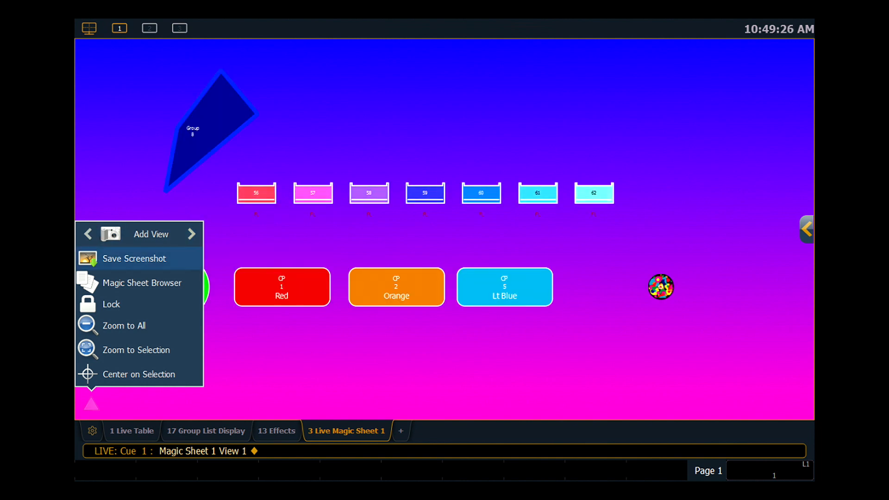
Save a screenshot of the magic sheet and open the Magic Sheet Browser.
click(136, 259)
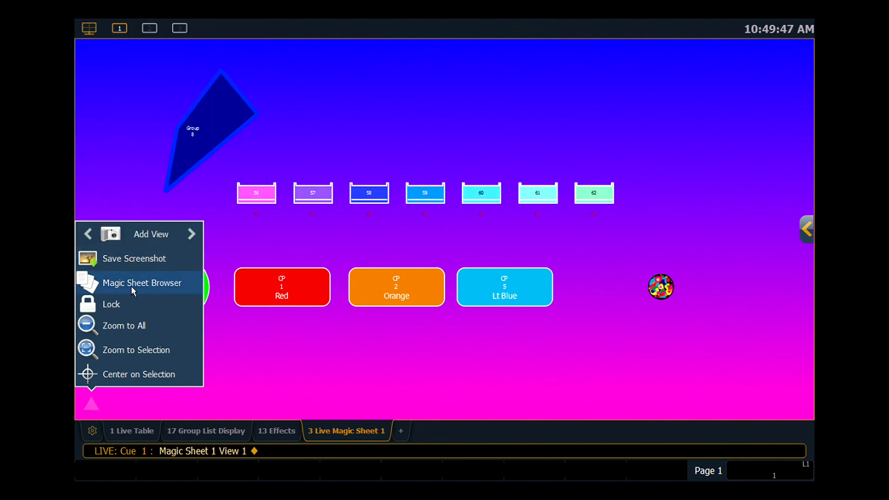
click(142, 283)
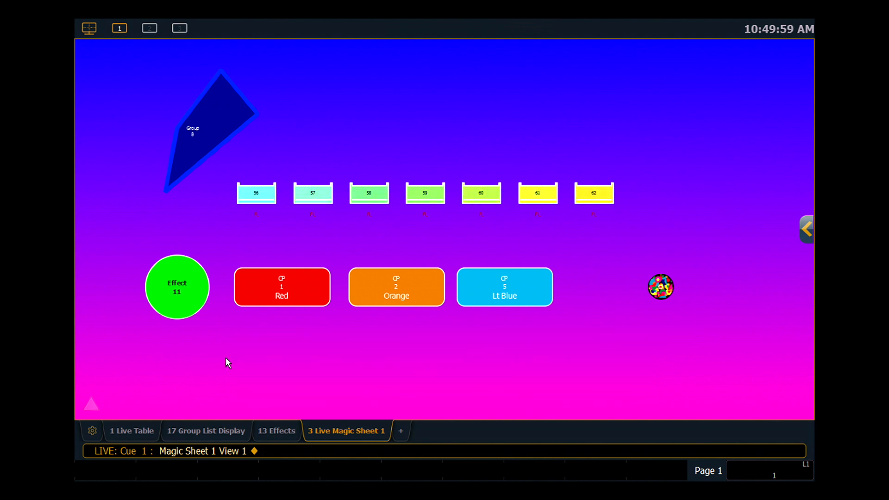
Lock Magic Sheet 1 from the navigation menu, then unlock it from the corner icon.
click(90, 404)
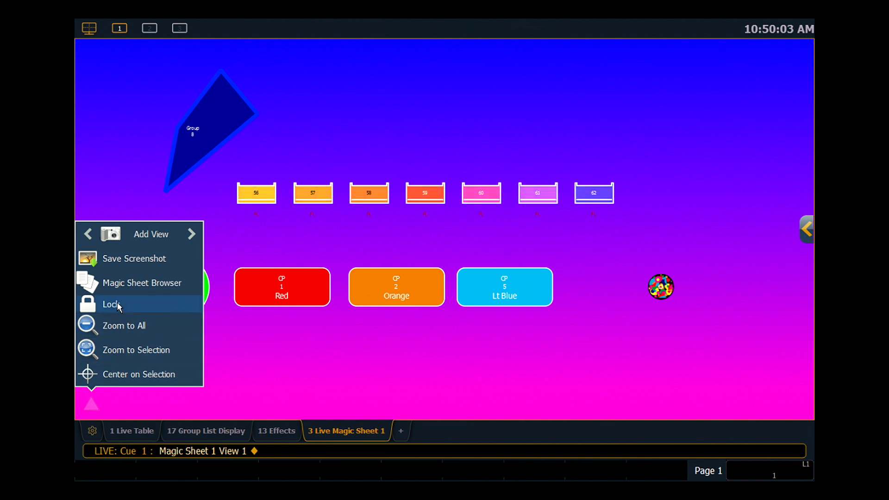
click(111, 305)
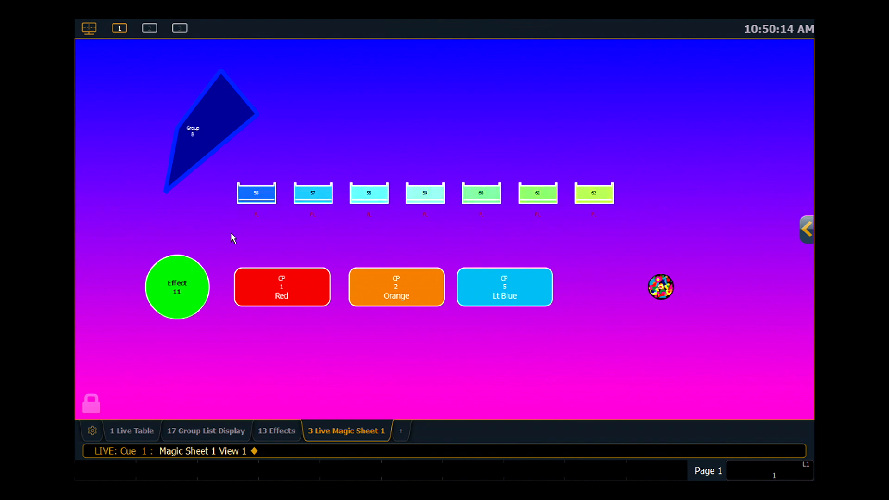
click(91, 404)
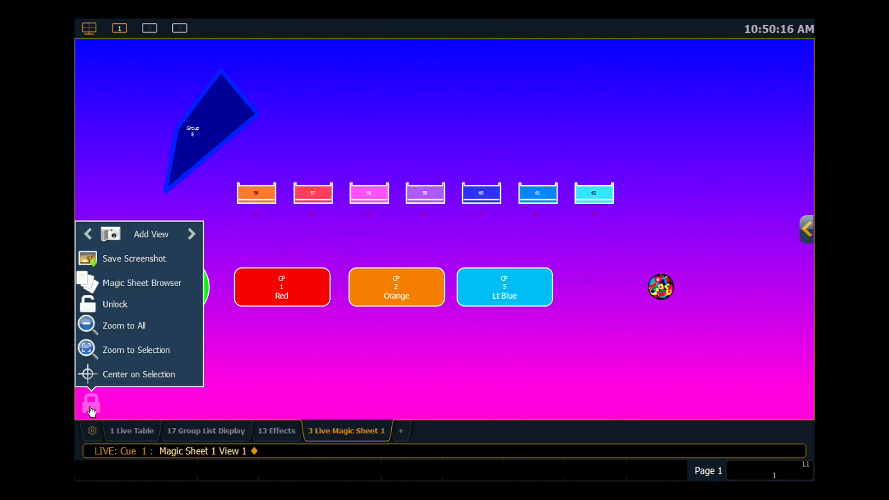
click(91, 404)
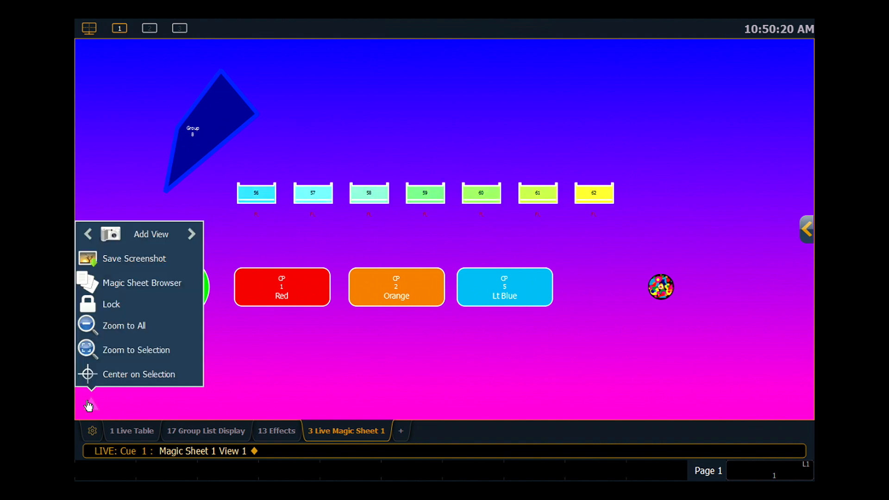